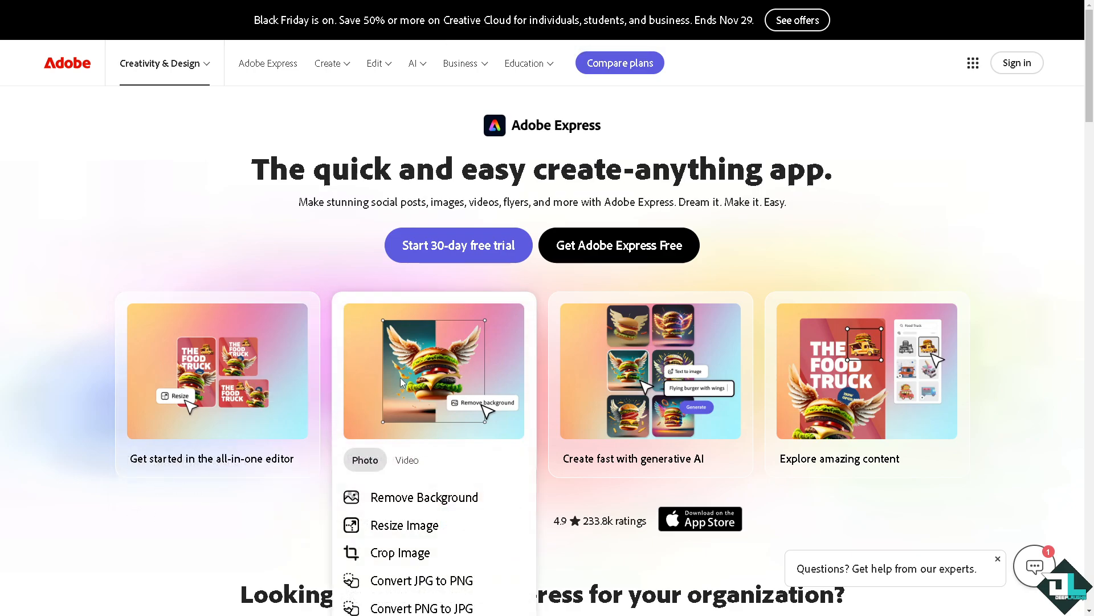
{"action": "mouse_move", "coordinate": [523, 380]}
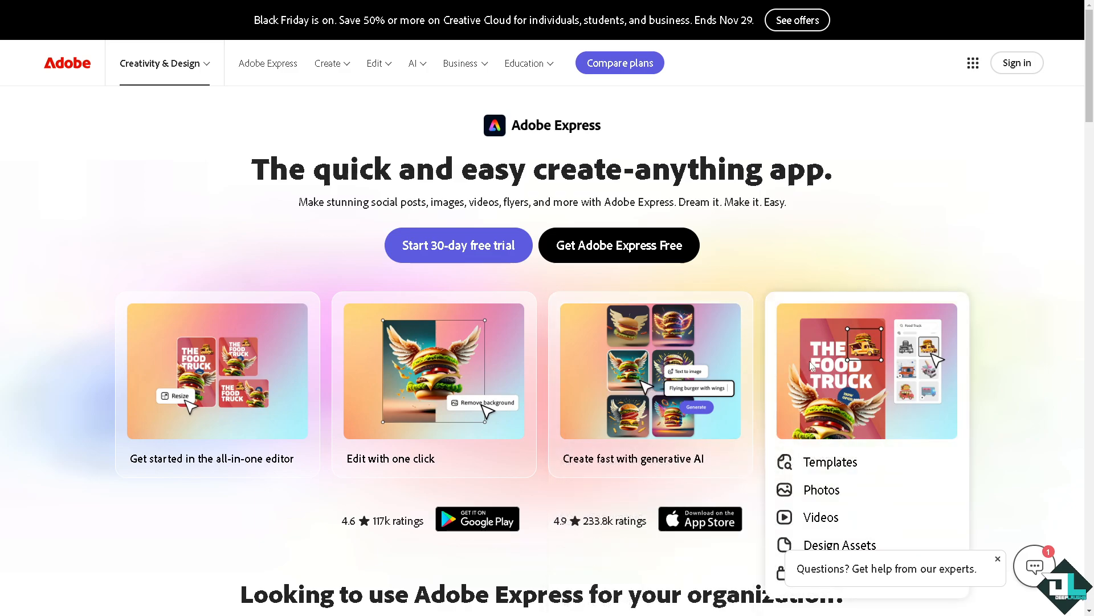
{"action": "mouse_move", "coordinate": [811, 365]}
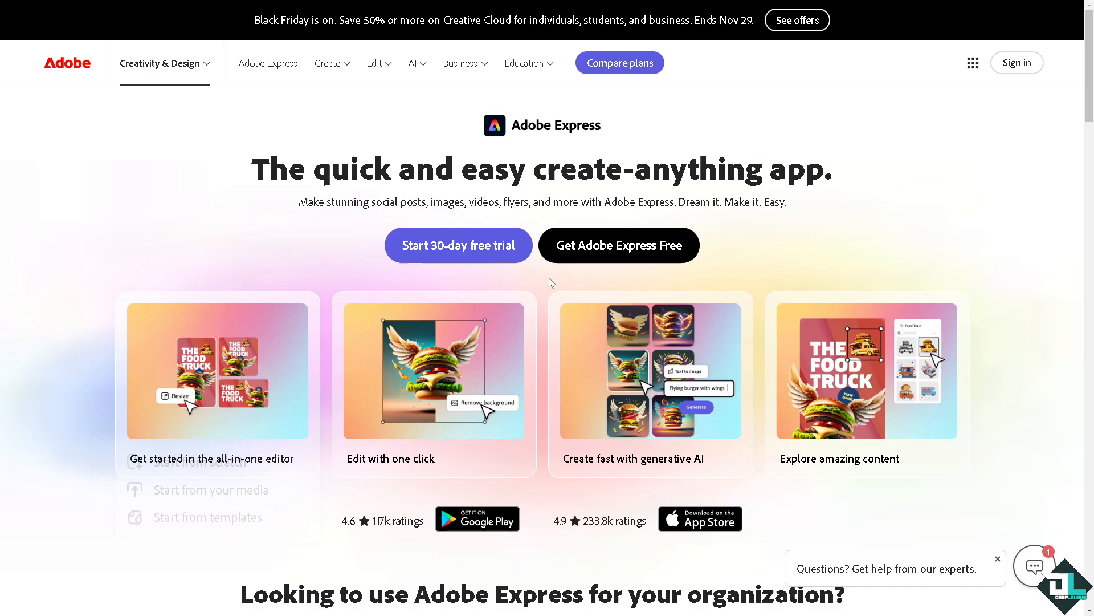
Launch the Adobe Express web app home from 'Get started in the all-in-one editor'
{"action": "left_click", "coordinate": [1015, 63]}
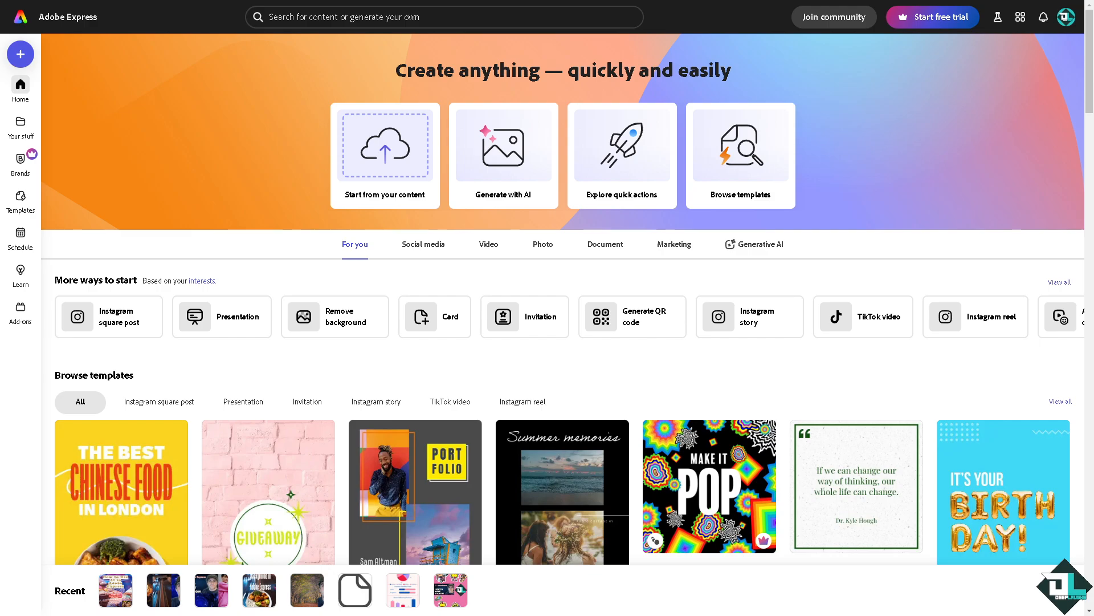
{"action": "mouse_move", "coordinate": [21, 237]}
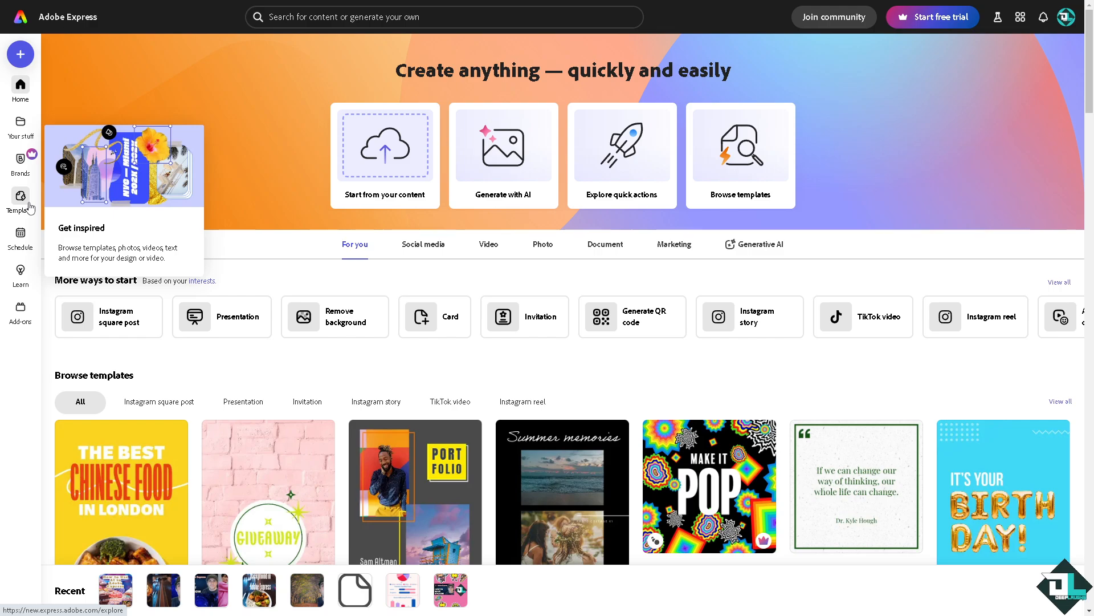
{"action": "mouse_move", "coordinate": [325, 194]}
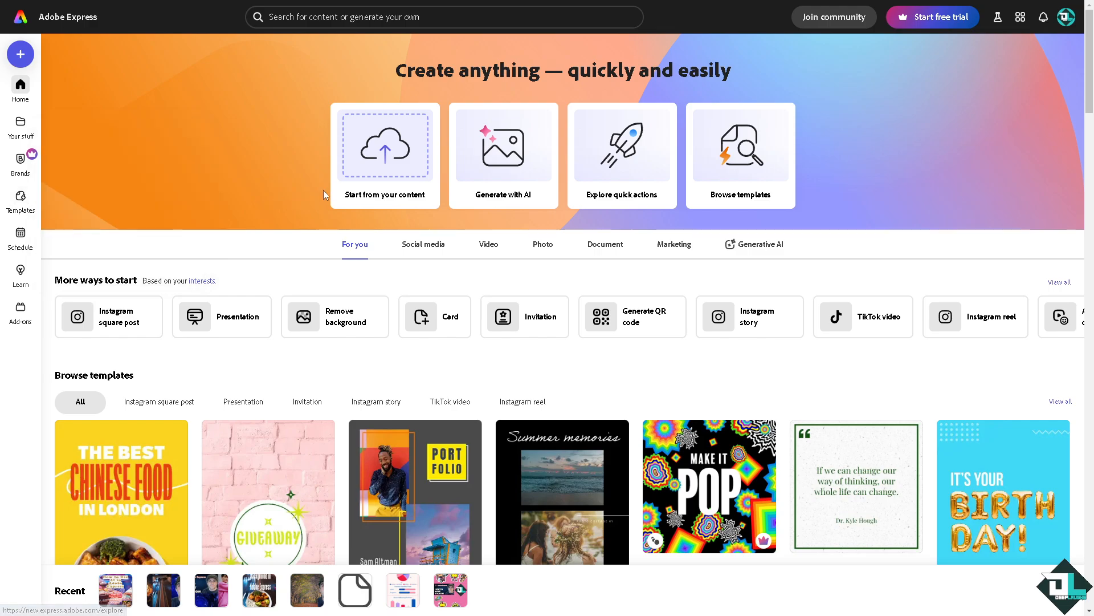
{"action": "mouse_move", "coordinate": [385, 146]}
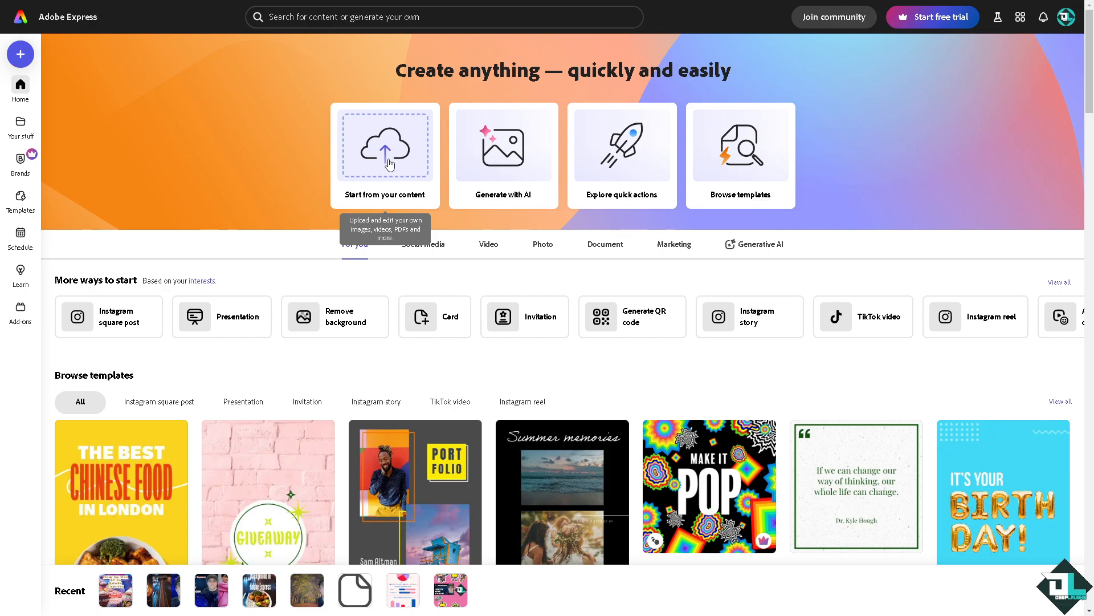
Start a project from your own content and open it in the editor
{"action": "left_click", "coordinate": [115, 590]}
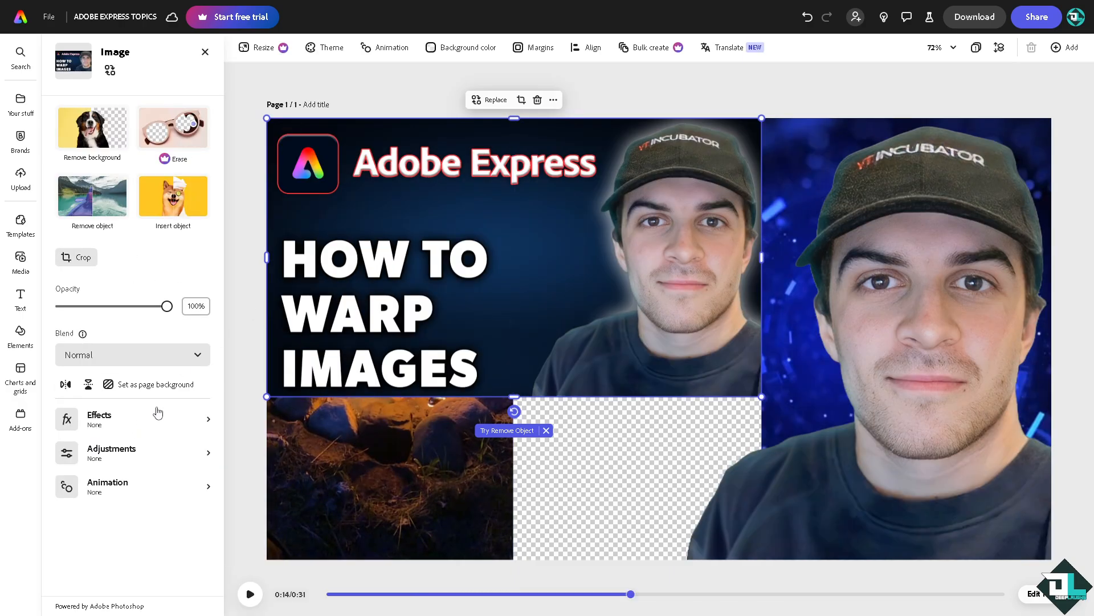
Add a second page at the same size as the first
{"action": "left_click", "coordinate": [1064, 47]}
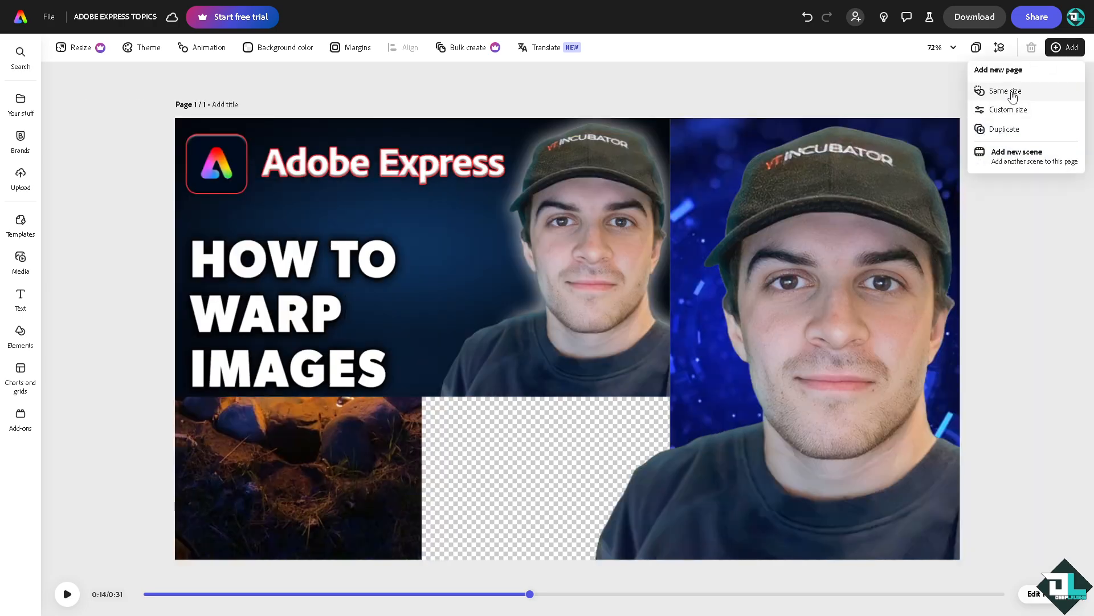
{"action": "left_click", "coordinate": [1004, 91]}
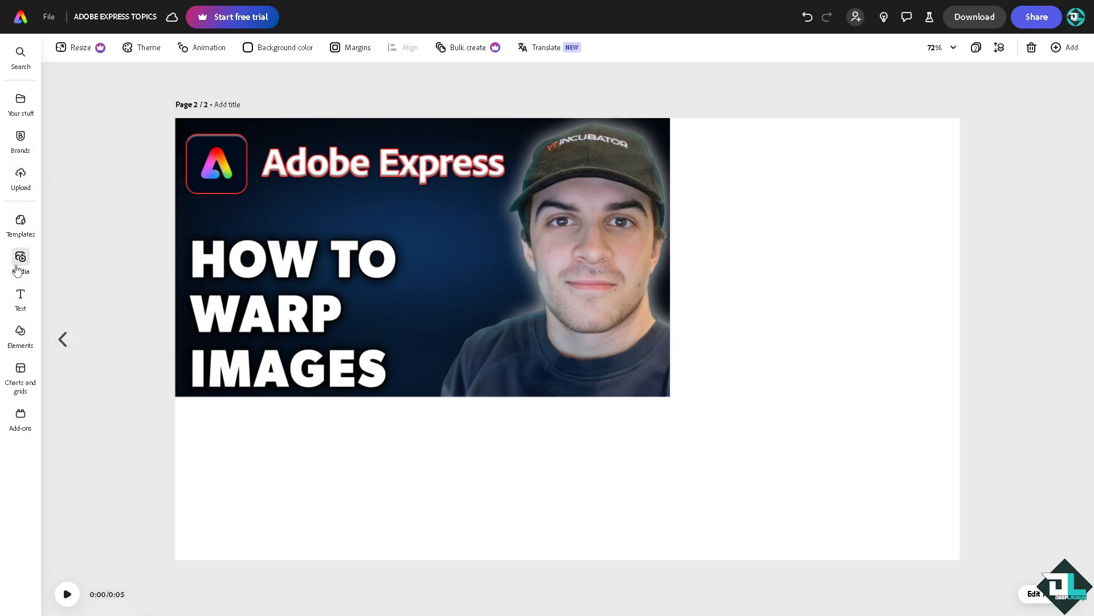
{"action": "mouse_move", "coordinate": [20, 335]}
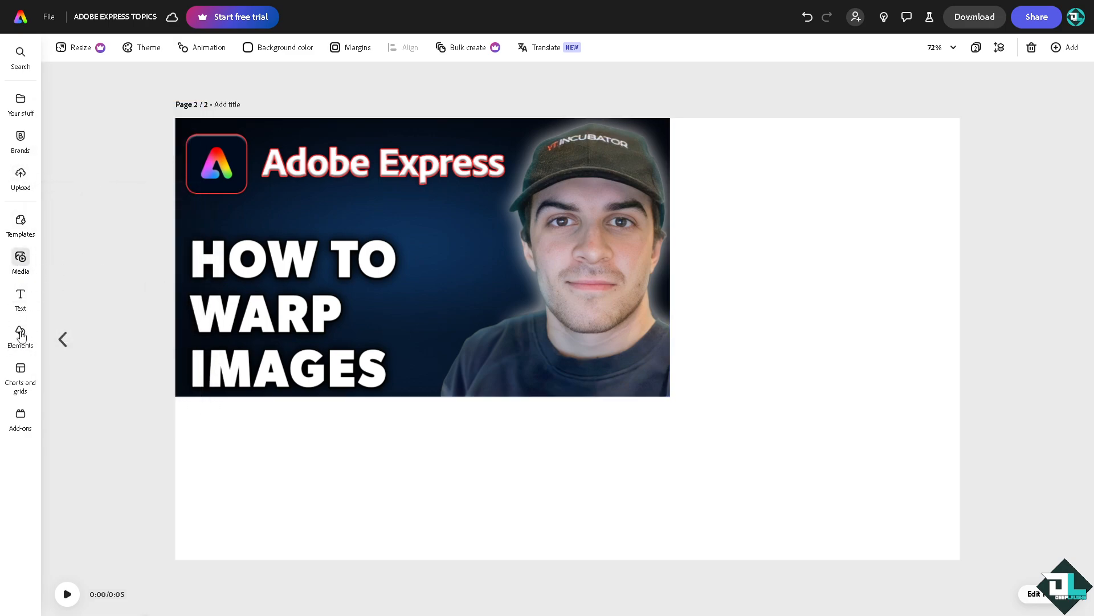
Add the light blue circle from Media > Elements > Shapes to page 2
{"action": "left_click", "coordinate": [20, 262]}
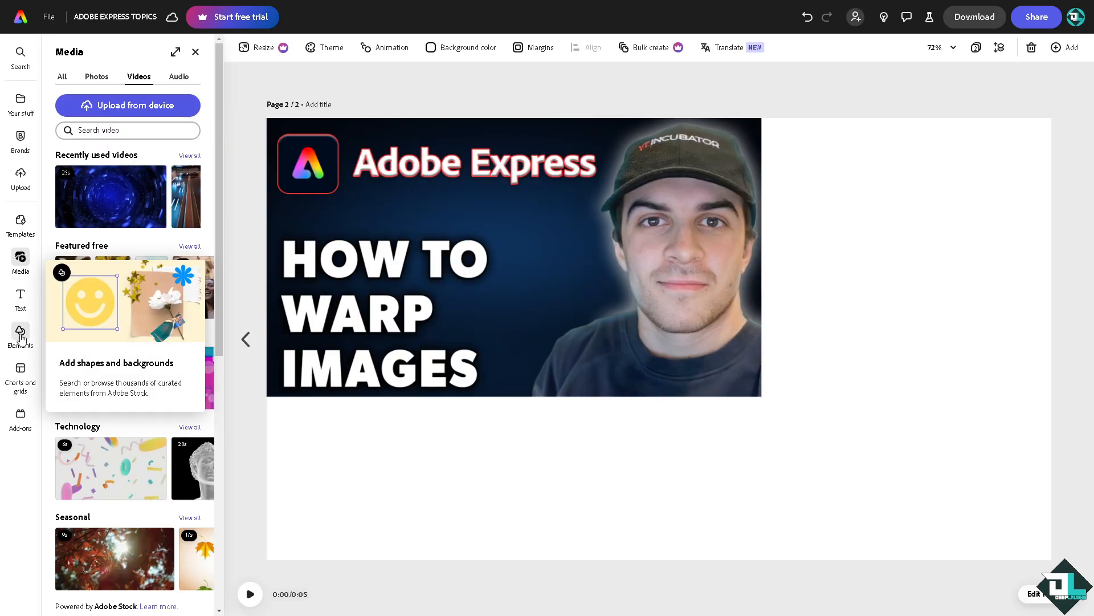
{"action": "left_click", "coordinate": [20, 337]}
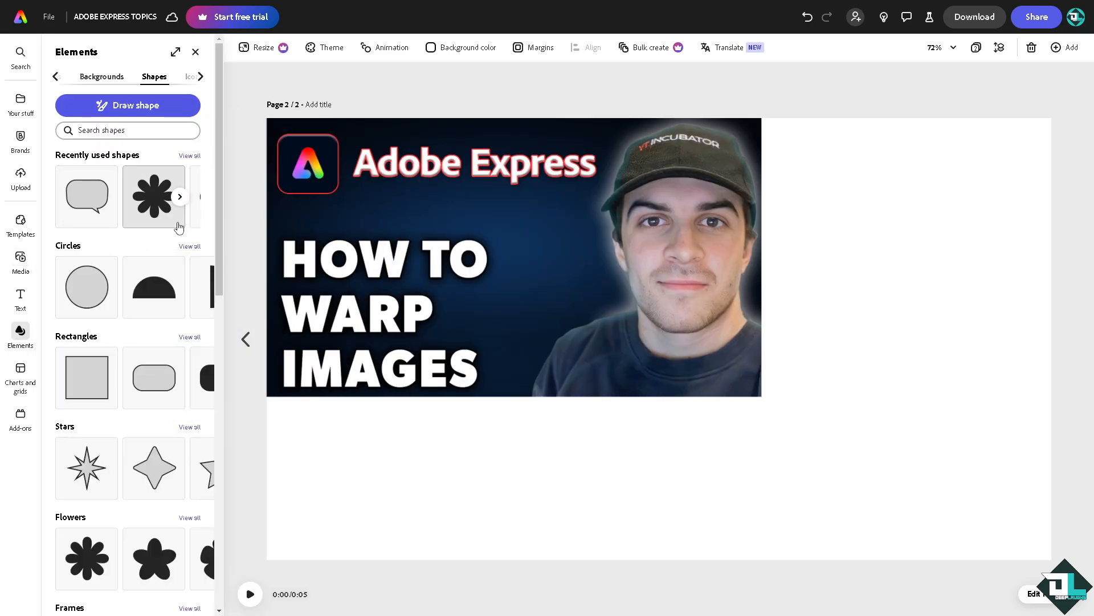
{"action": "mouse_move", "coordinate": [106, 287]}
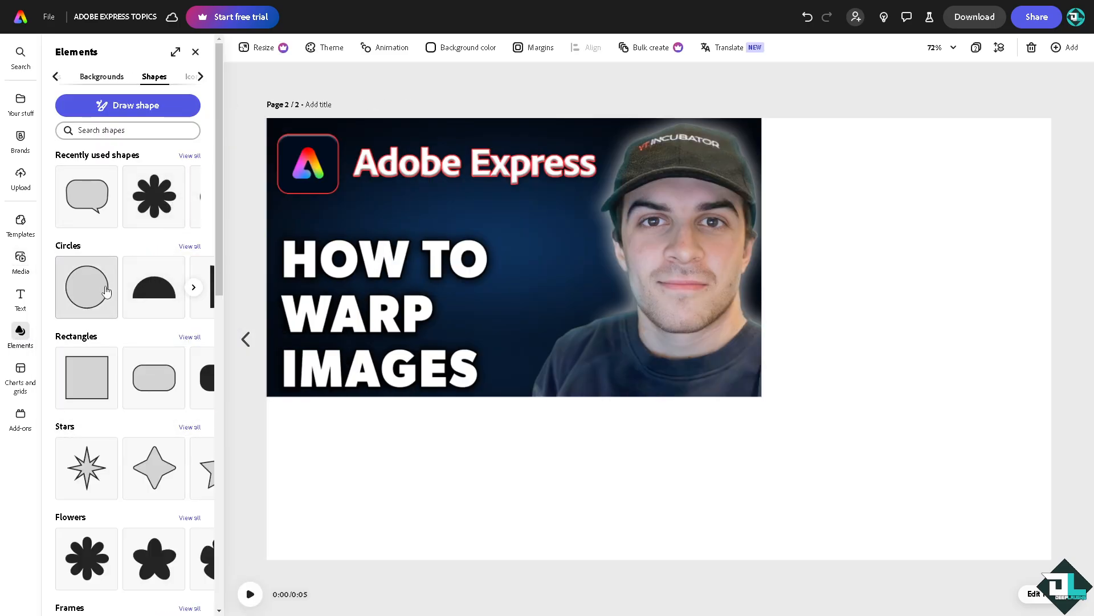
{"action": "mouse_move", "coordinate": [102, 335]}
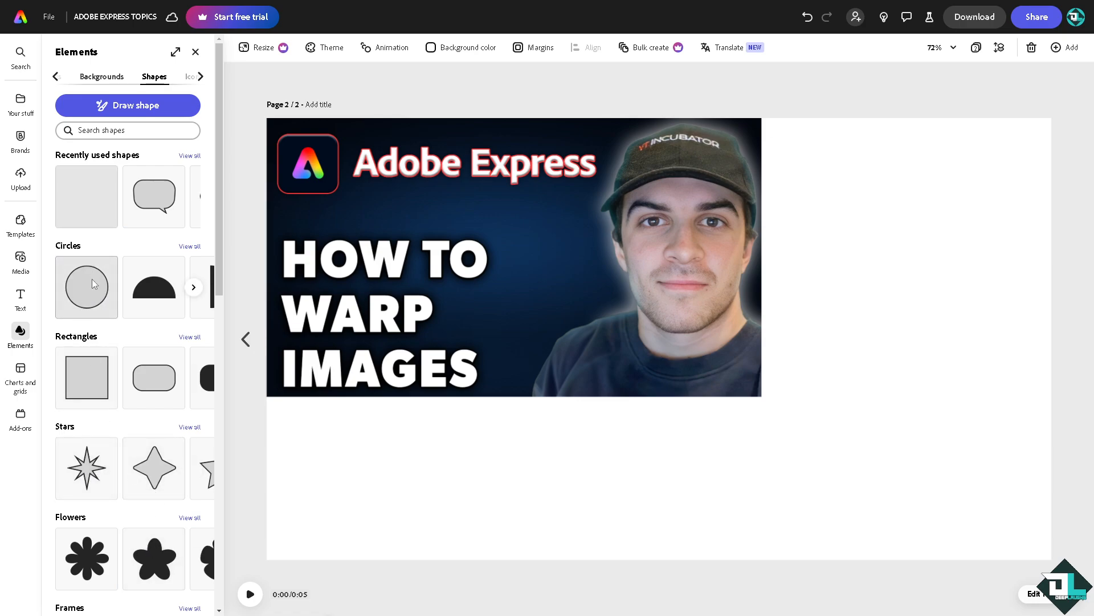
{"action": "left_click", "coordinate": [86, 287]}
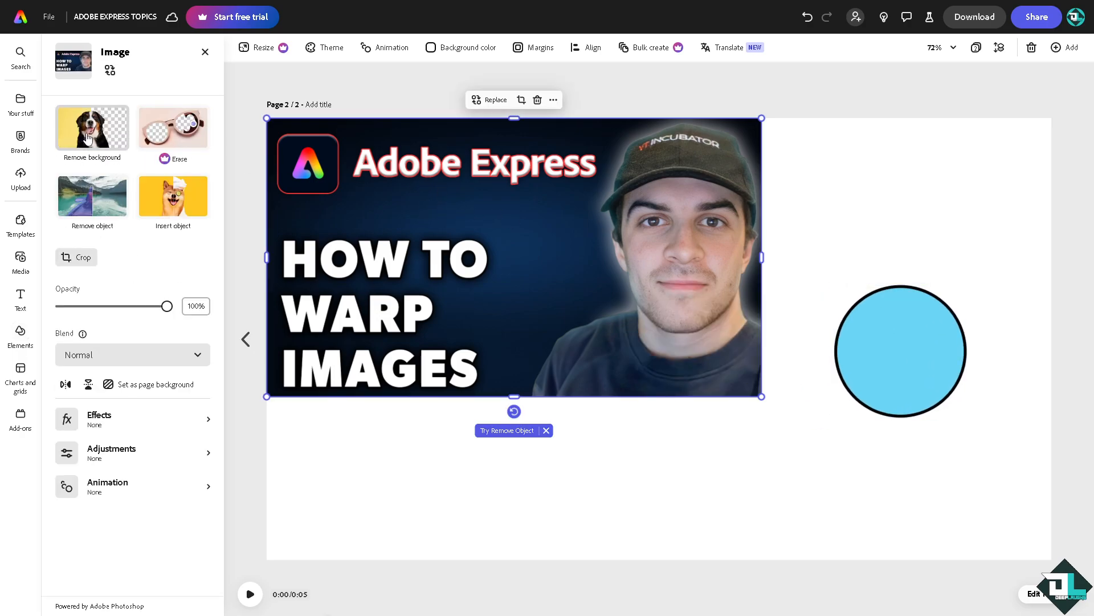
Remove the portrait's background, enlarge the circle, and fit the cut-out in front of it
{"action": "left_click", "coordinate": [91, 128]}
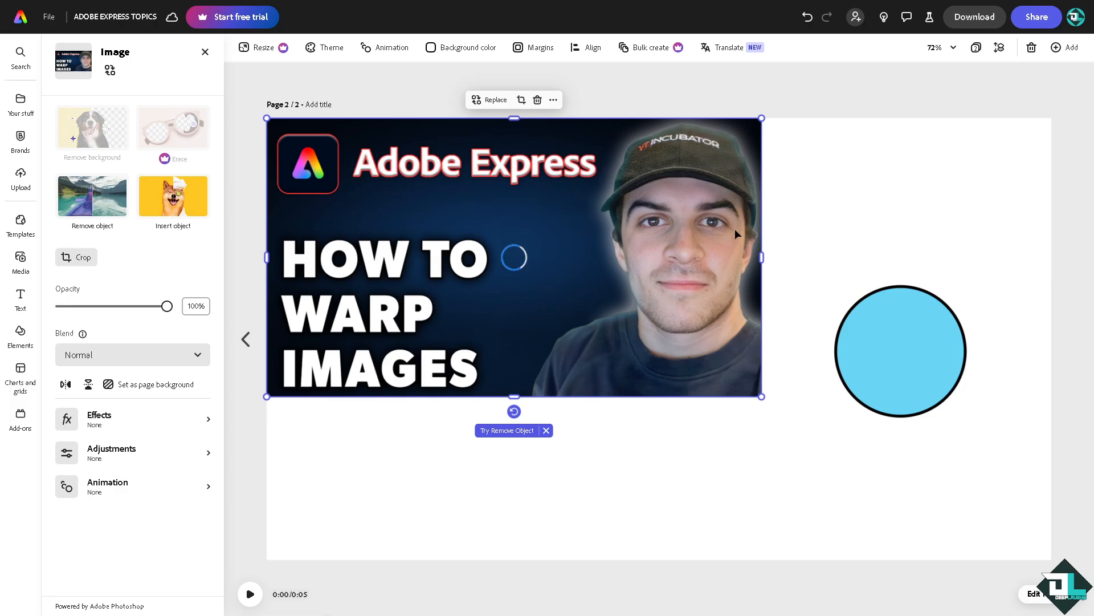
{"action": "left_click", "coordinate": [91, 128]}
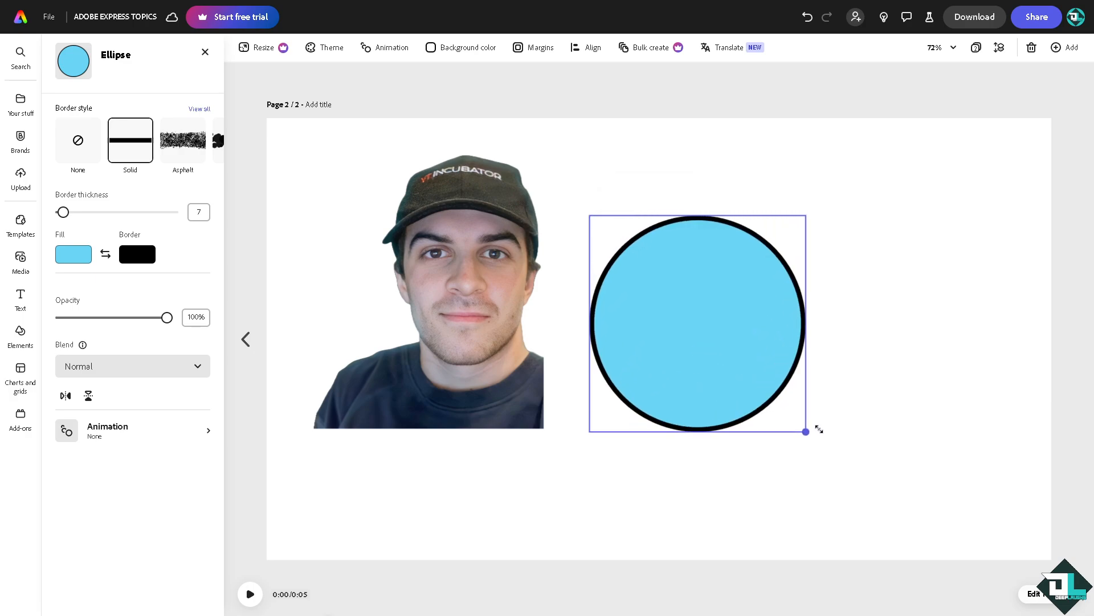
{"action": "left_click", "coordinate": [429, 293]}
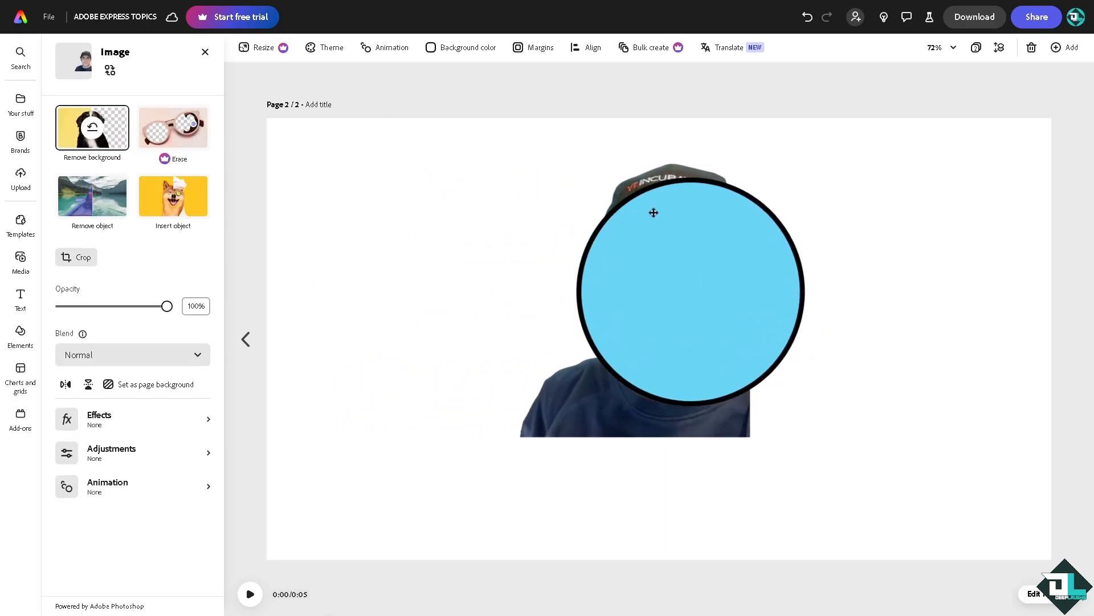
{"action": "right_click", "coordinate": [654, 212]}
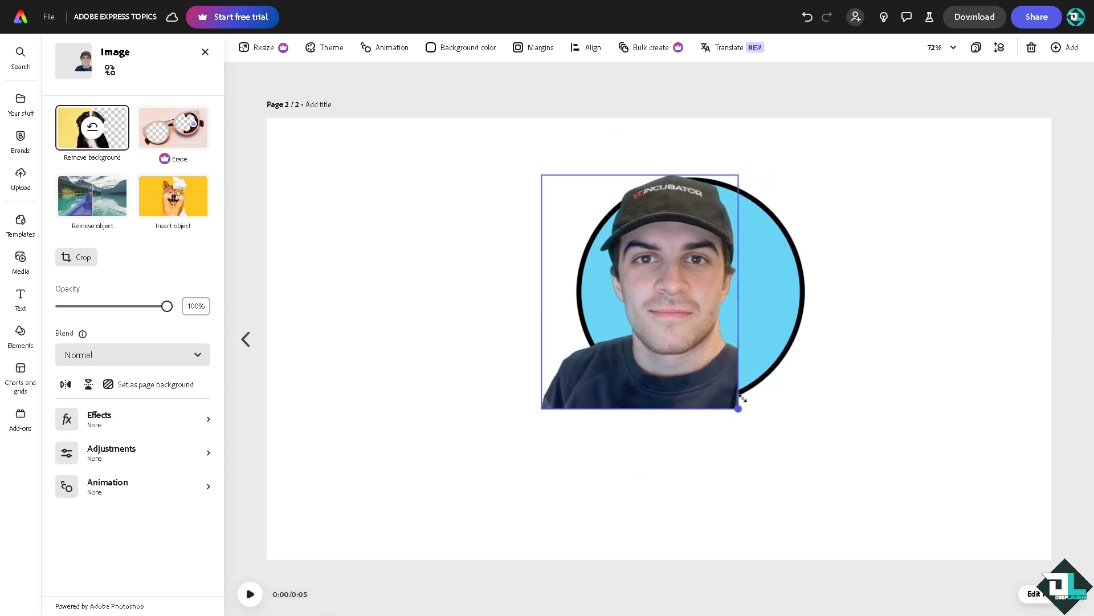
{"action": "left_click", "coordinate": [668, 293]}
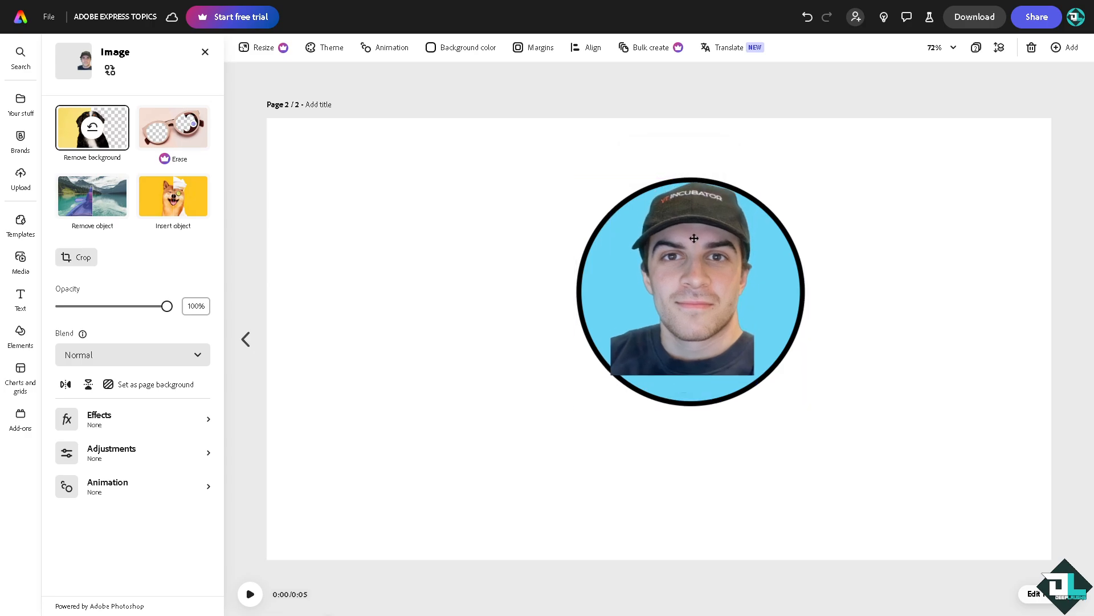
{"action": "left_click", "coordinate": [691, 292]}
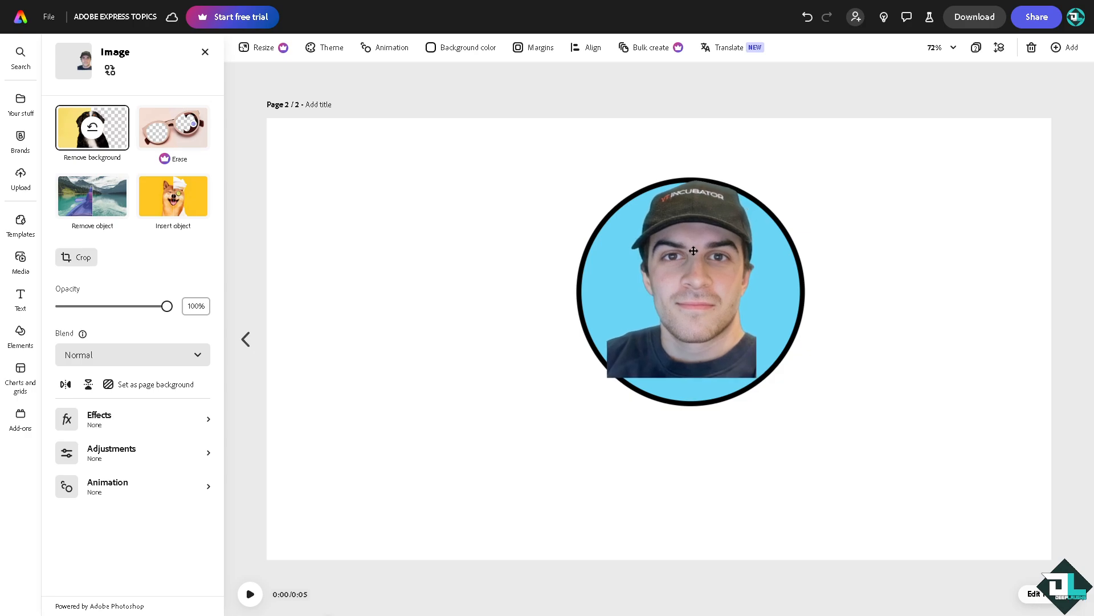
Change the circle fill from light blue to dark charcoal-navy #22232E
{"action": "left_click", "coordinate": [693, 293]}
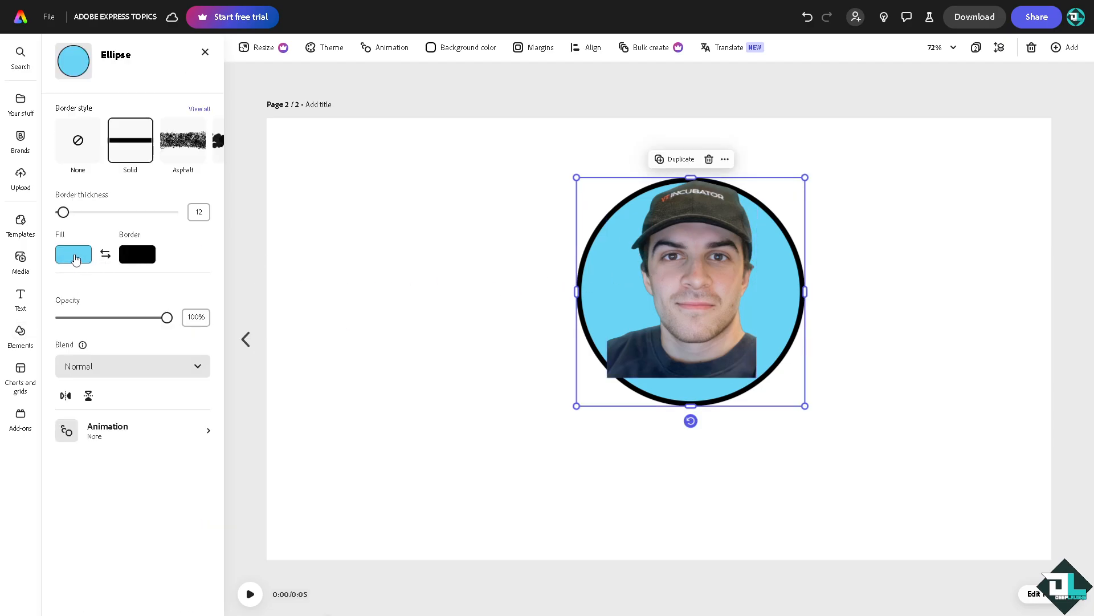
{"action": "left_click", "coordinate": [74, 253]}
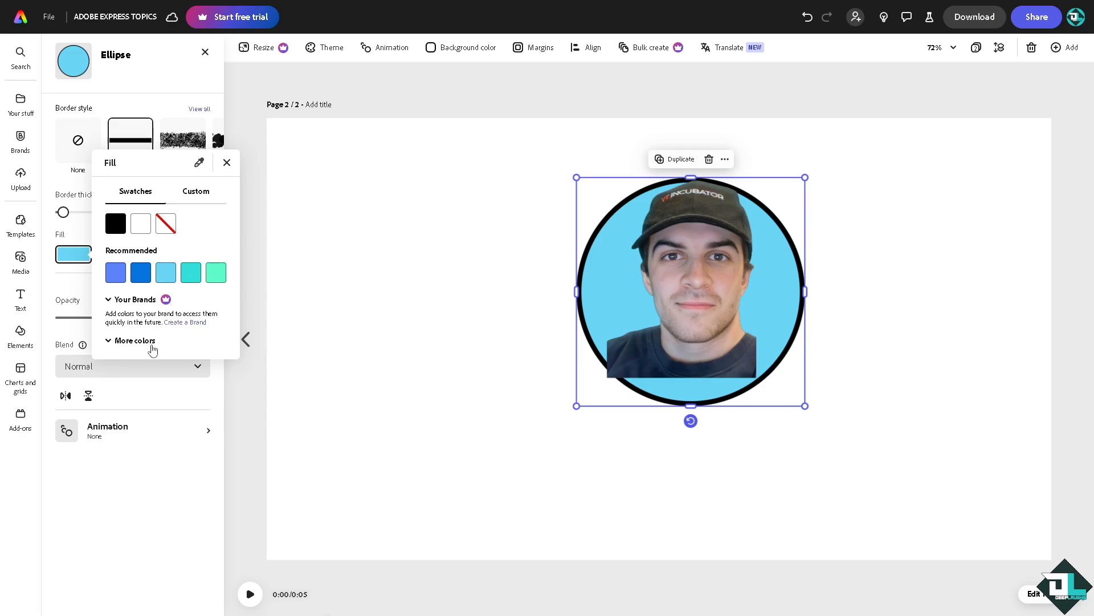
{"action": "left_click", "coordinate": [215, 335]}
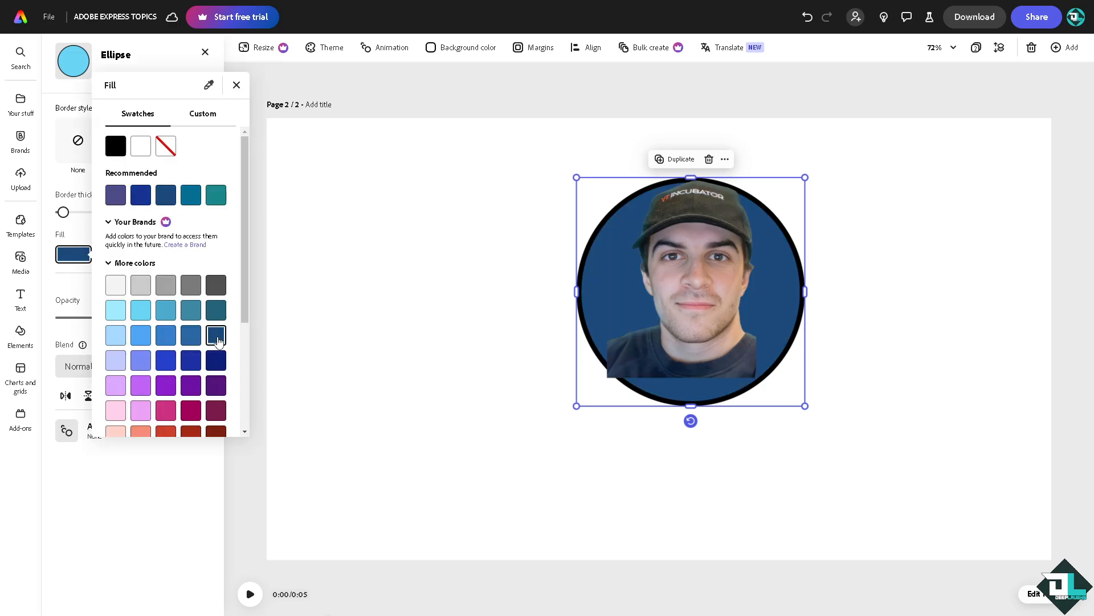
{"action": "left_click", "coordinate": [217, 360]}
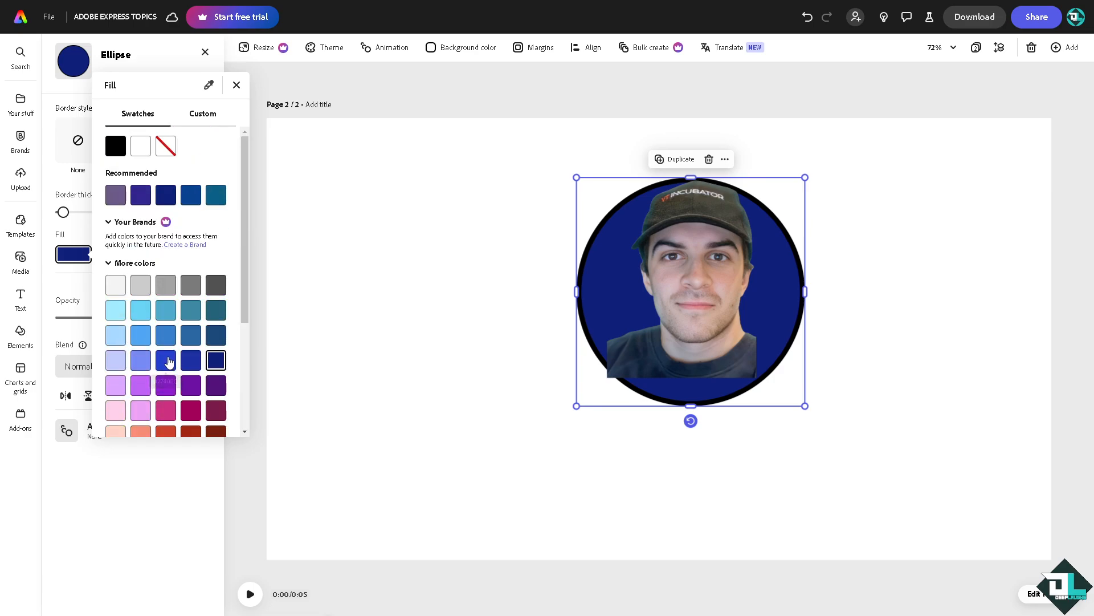
{"action": "left_click", "coordinate": [196, 173]}
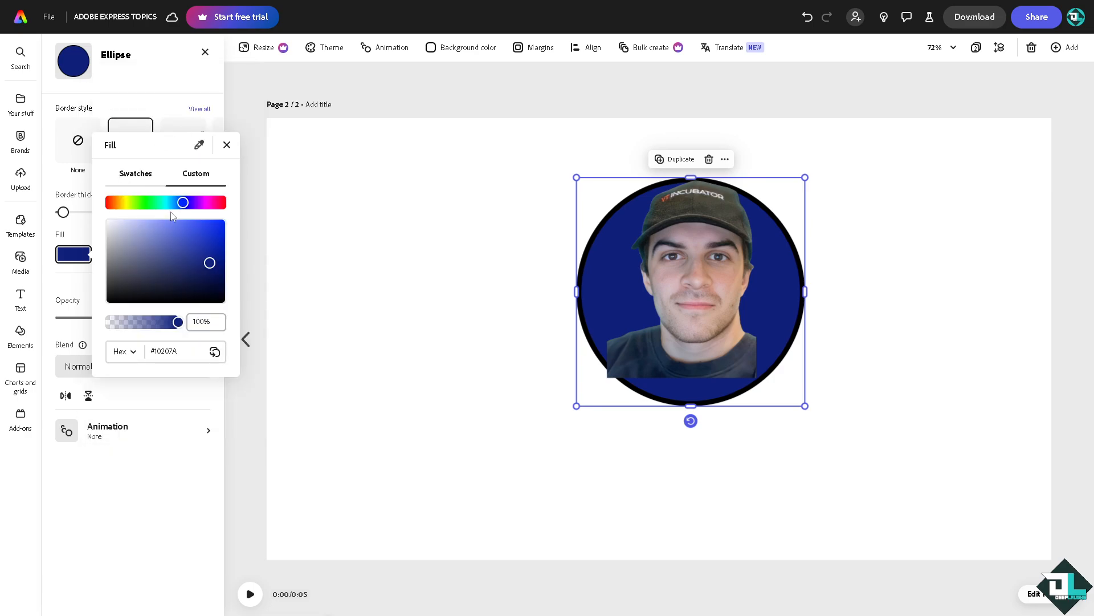
{"action": "left_click_drag", "start_coordinate": [210, 262], "coordinate": [166, 272]}
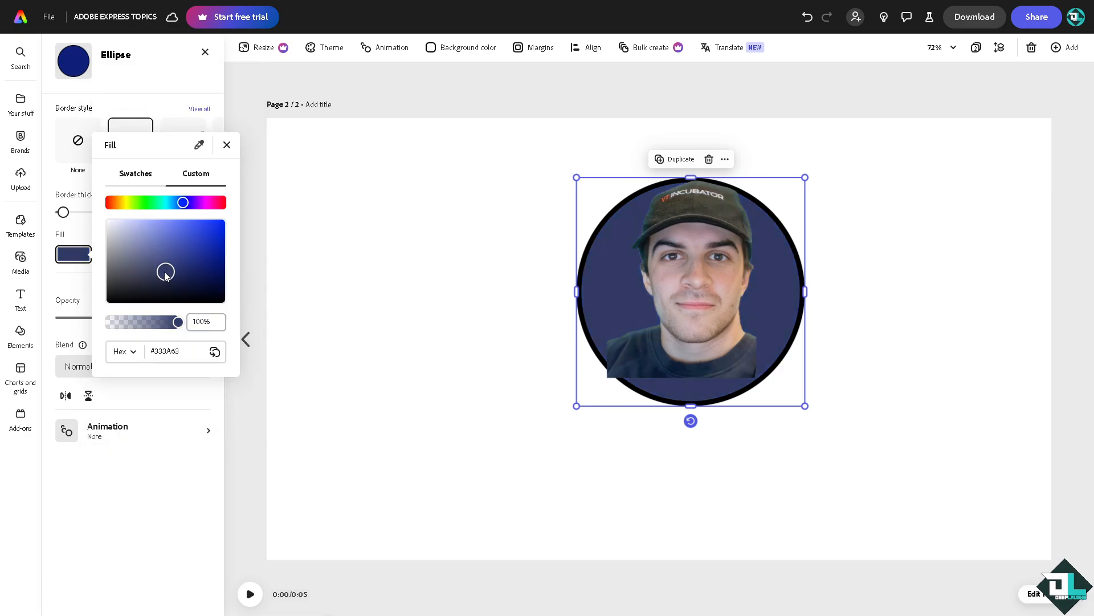
{"action": "left_click_drag", "start_coordinate": [165, 271], "coordinate": [165, 299]}
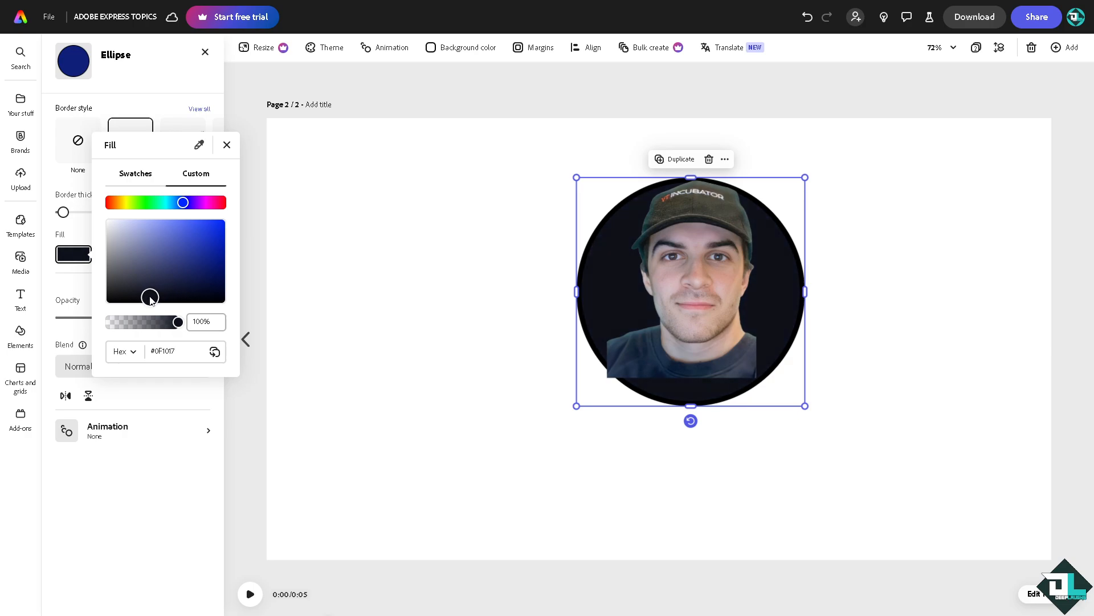
{"action": "left_click_drag", "start_coordinate": [150, 295], "coordinate": [140, 290]}
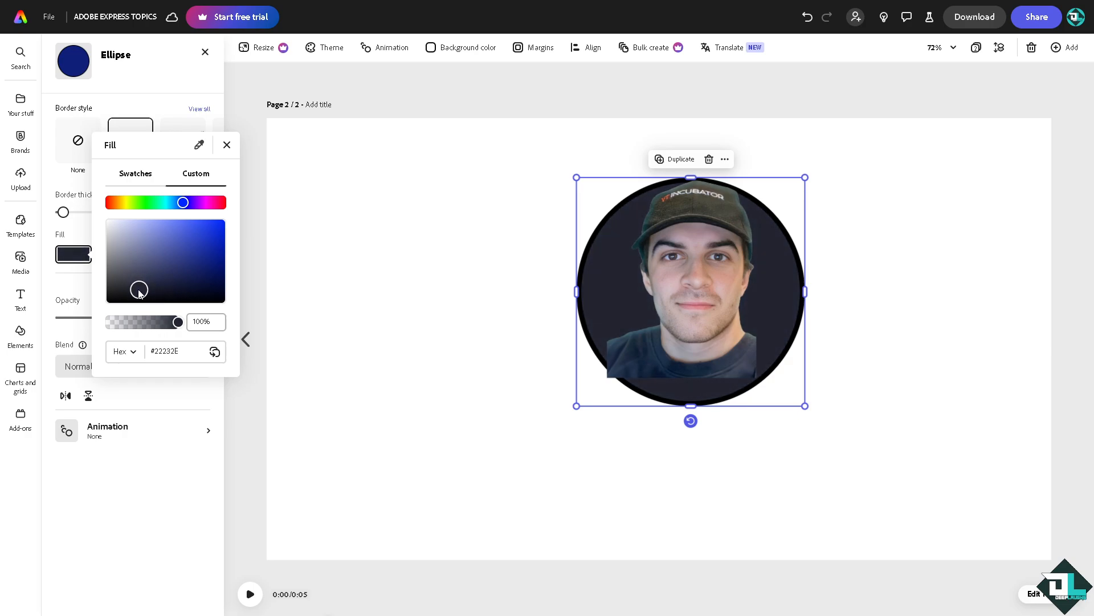
{"action": "left_click_drag", "start_coordinate": [140, 290], "coordinate": [134, 290]}
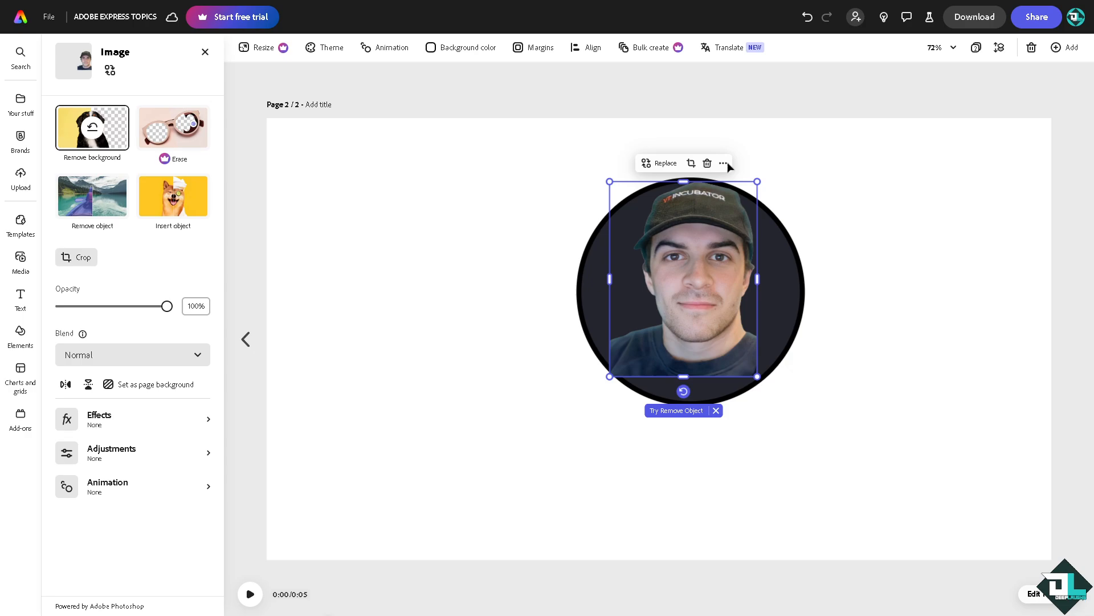
{"action": "mouse_move", "coordinate": [989, 21]}
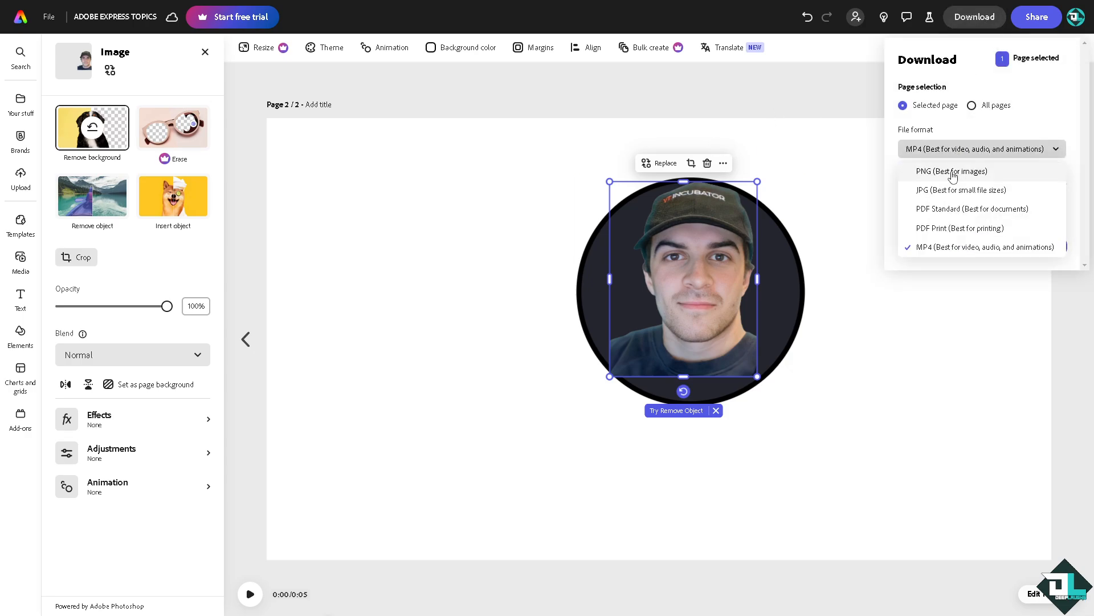
Set the download file format to PNG (Best for images)
{"action": "left_click", "coordinate": [951, 171]}
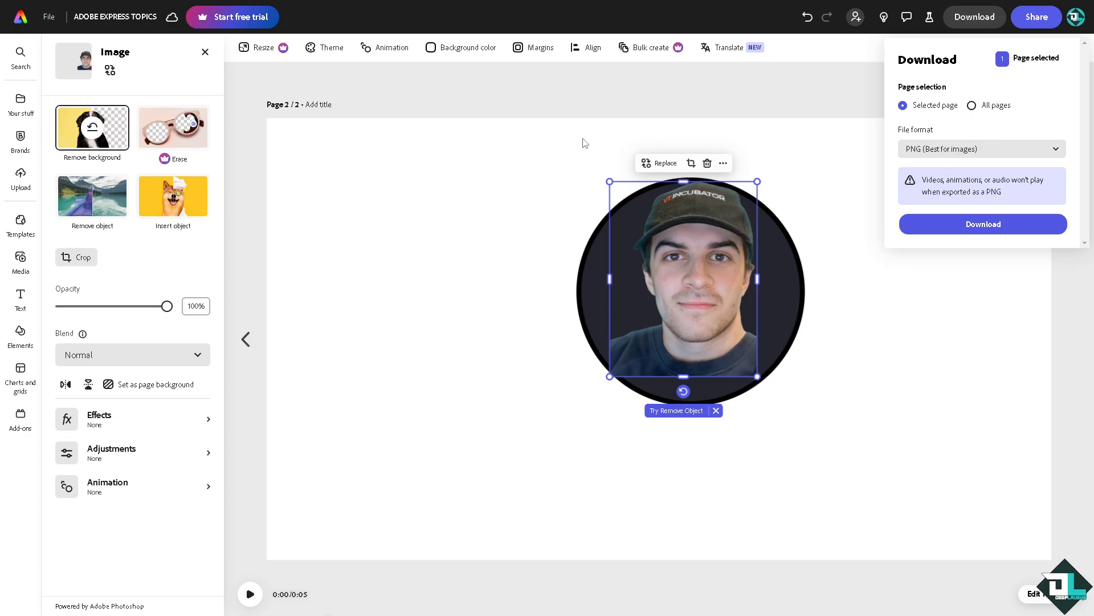
{"action": "mouse_move", "coordinate": [655, 248]}
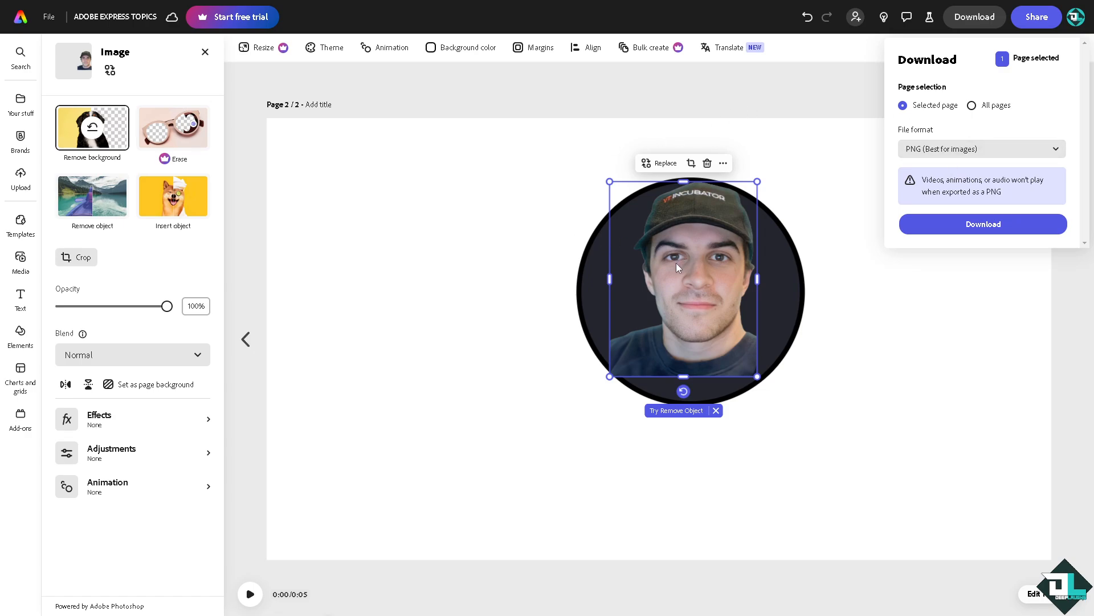
{"action": "mouse_move", "coordinate": [562, 253]}
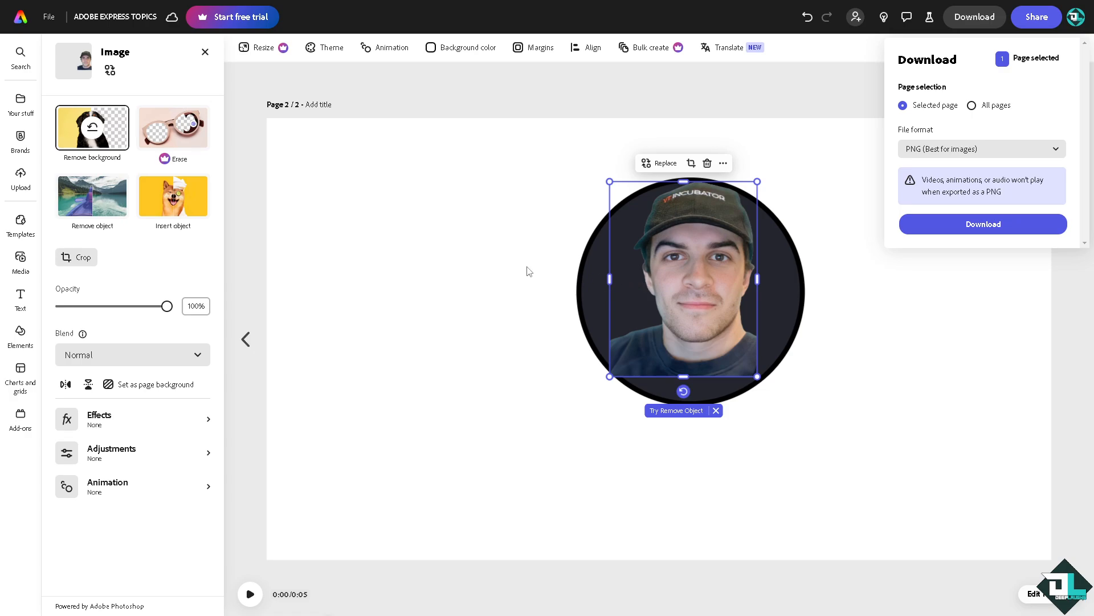
{"action": "mouse_move", "coordinate": [692, 258]}
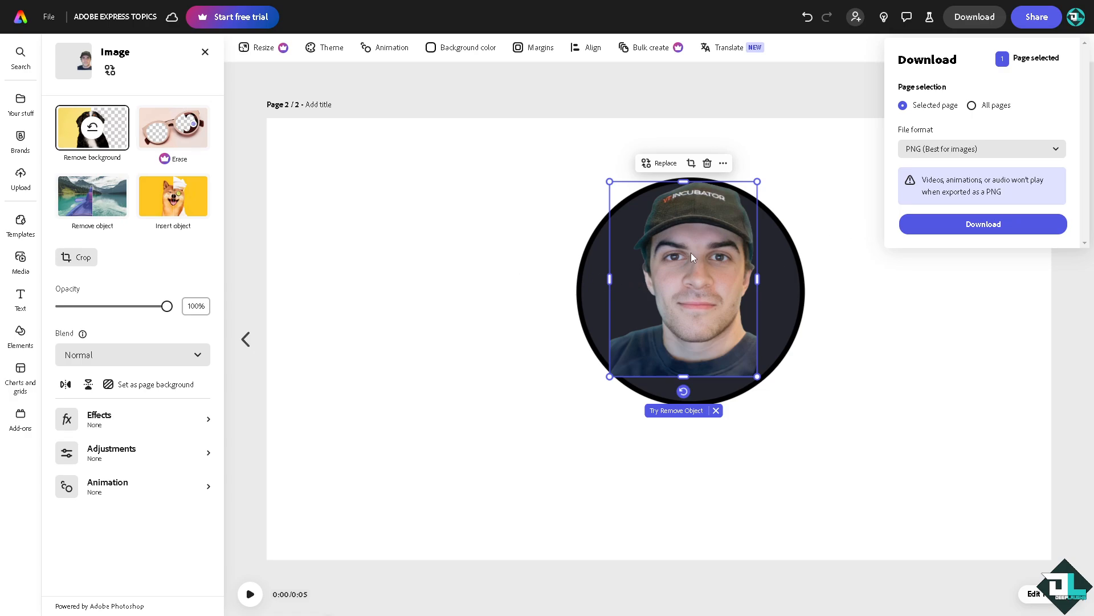
{"action": "mouse_move", "coordinate": [692, 236]}
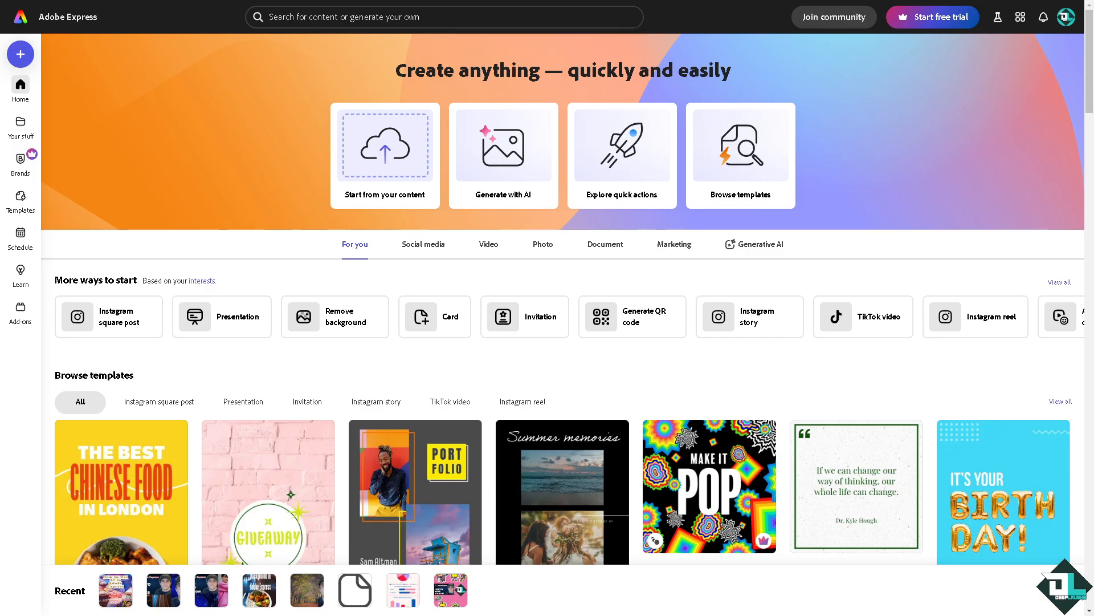
{"action": "mouse_move", "coordinate": [694, 284]}
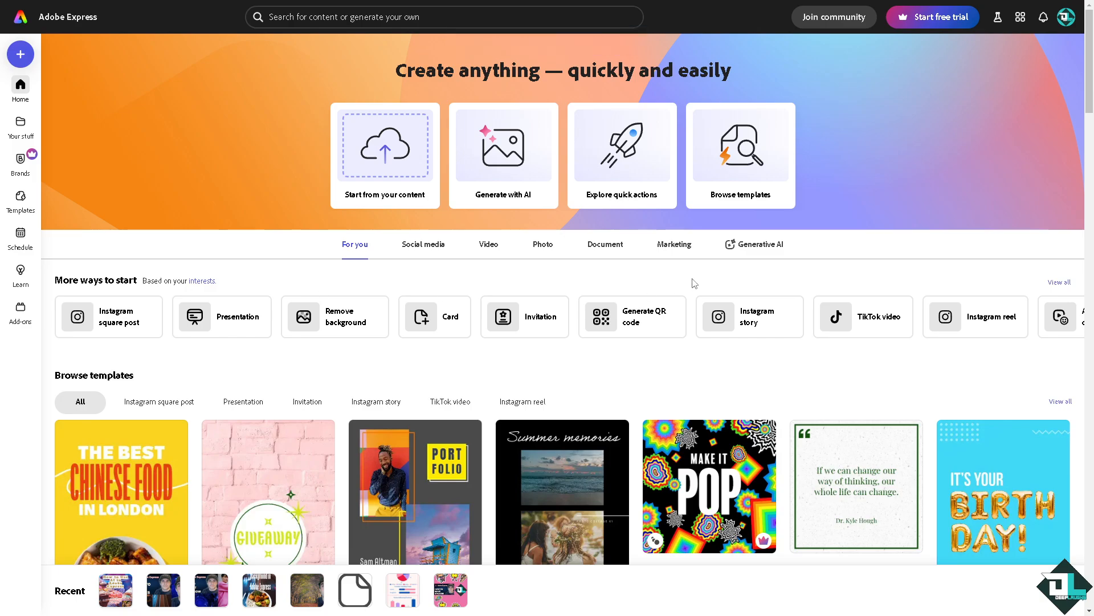
{"action": "mouse_move", "coordinate": [915, 115]}
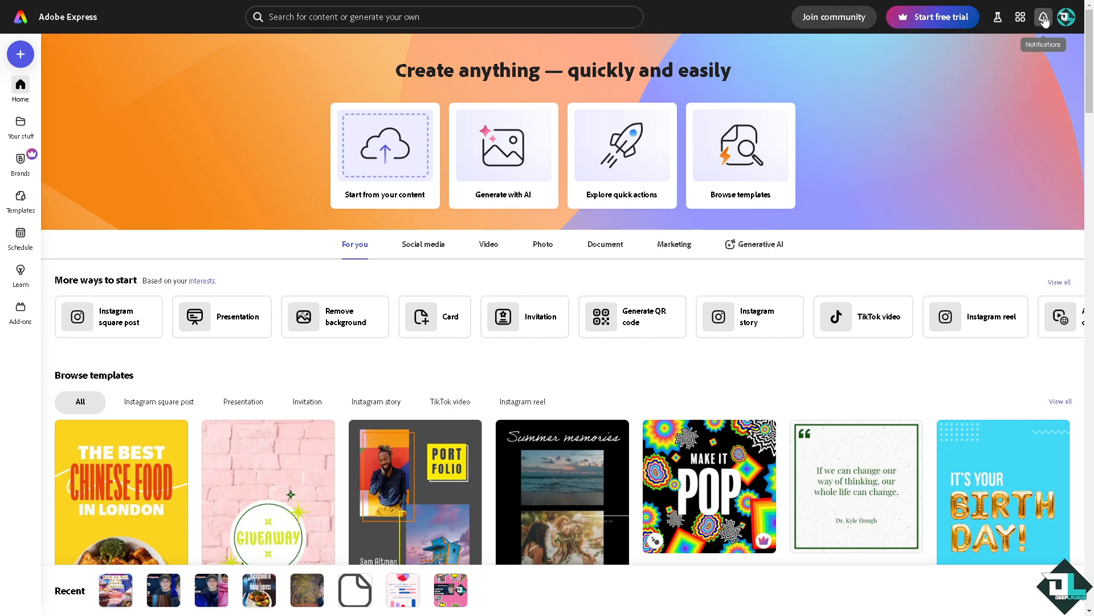
Launch Photoshop on the web from the Adobe apps grid
{"action": "left_click", "coordinate": [1020, 17]}
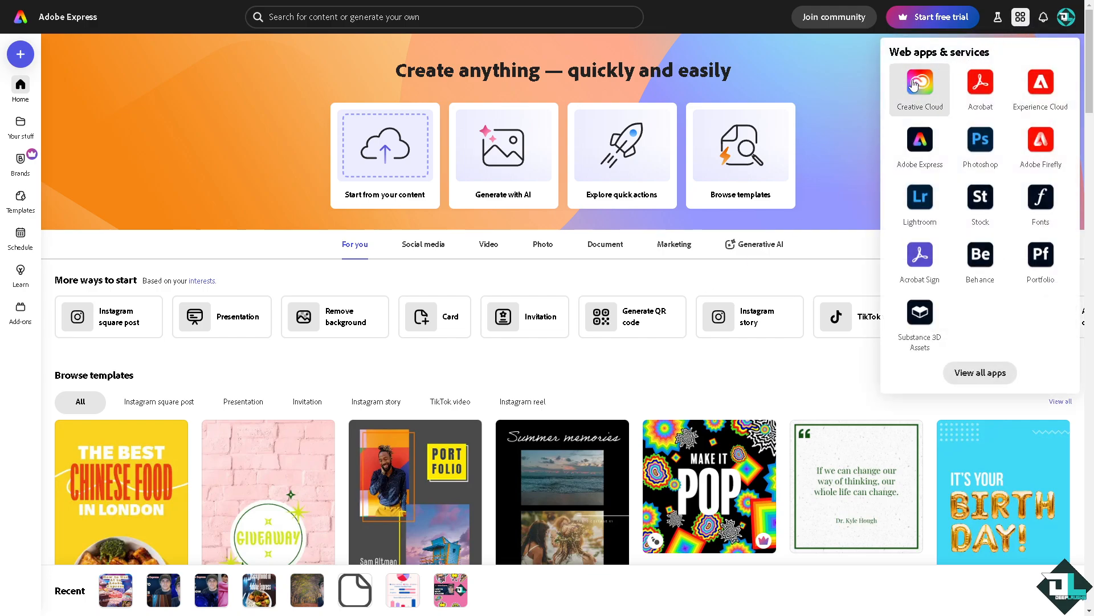
{"action": "mouse_move", "coordinate": [919, 145]}
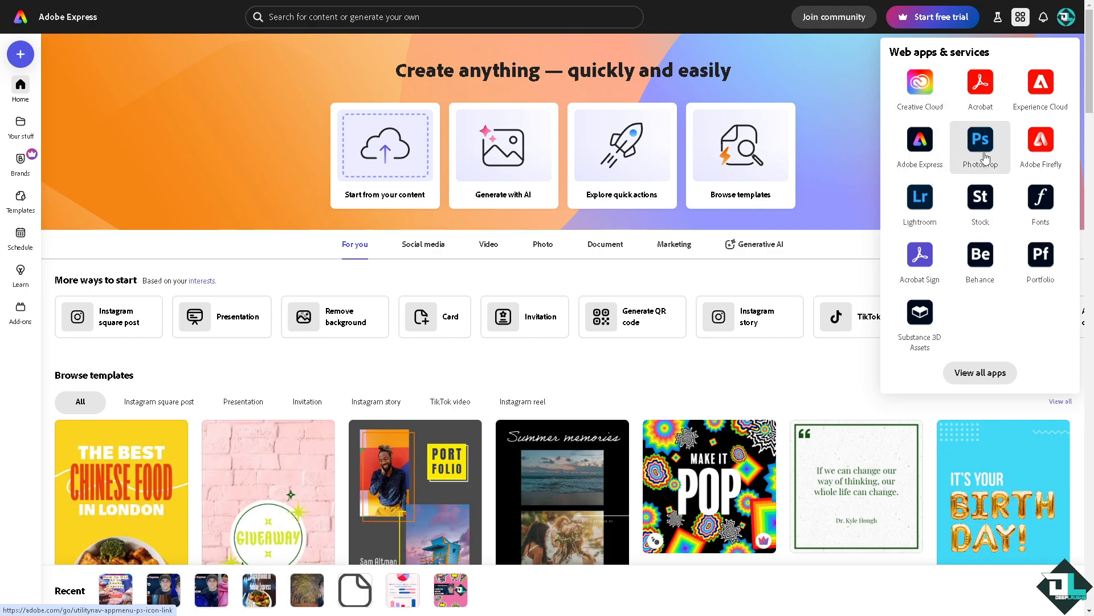
{"action": "left_click", "coordinate": [980, 140]}
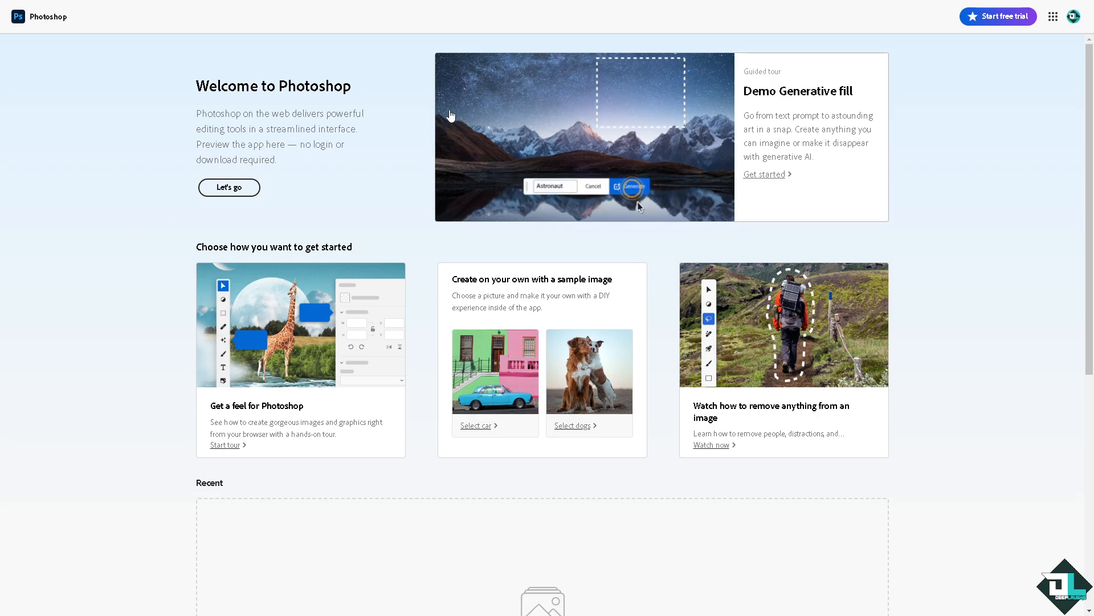
{"action": "left_click", "coordinate": [632, 187]}
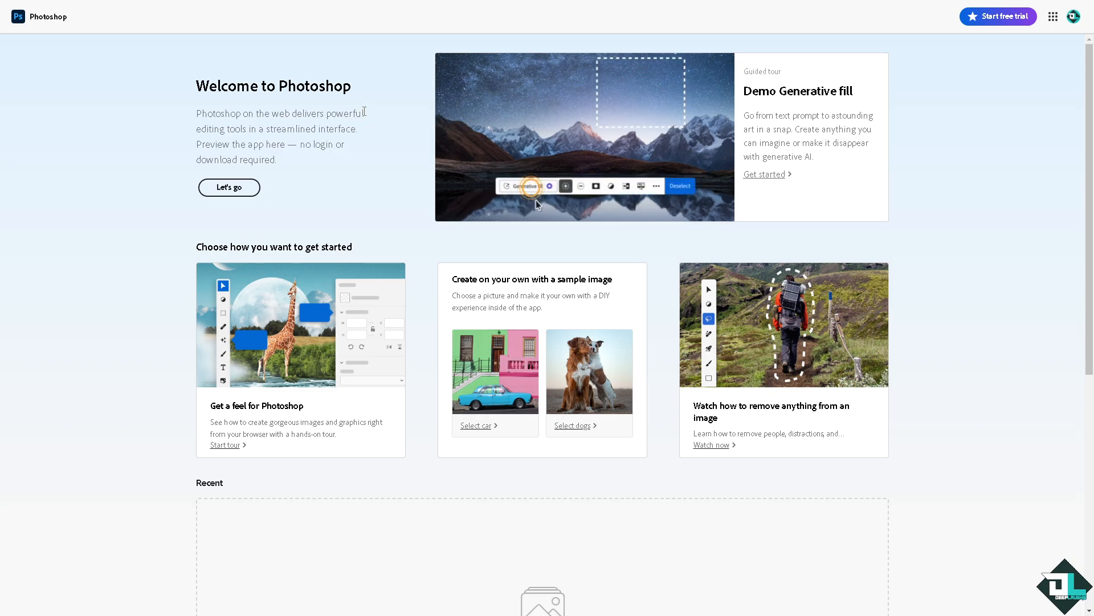
{"action": "left_click", "coordinate": [526, 185]}
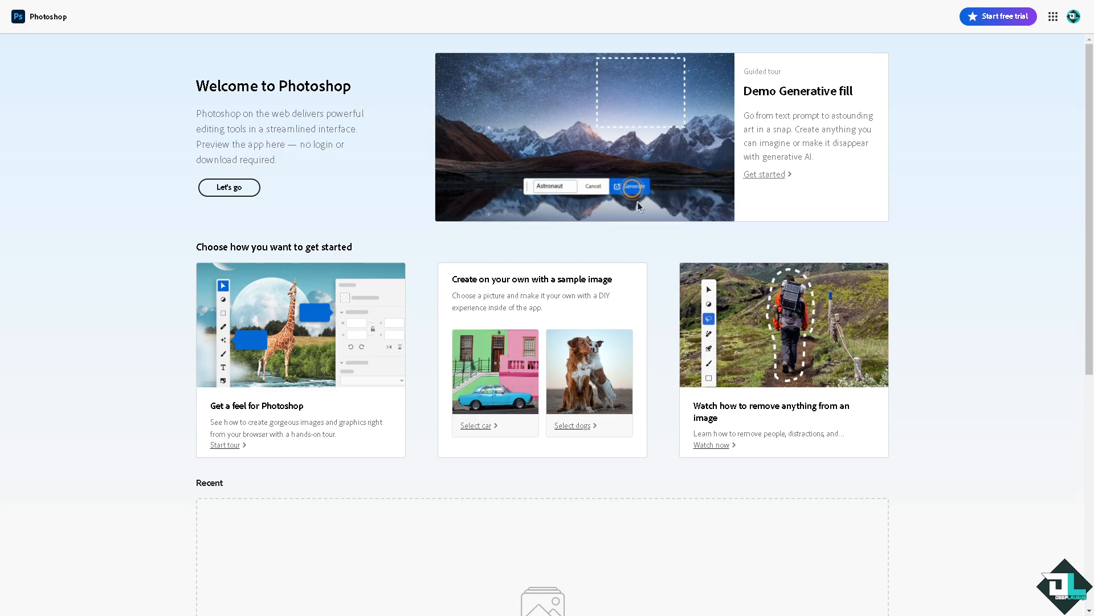